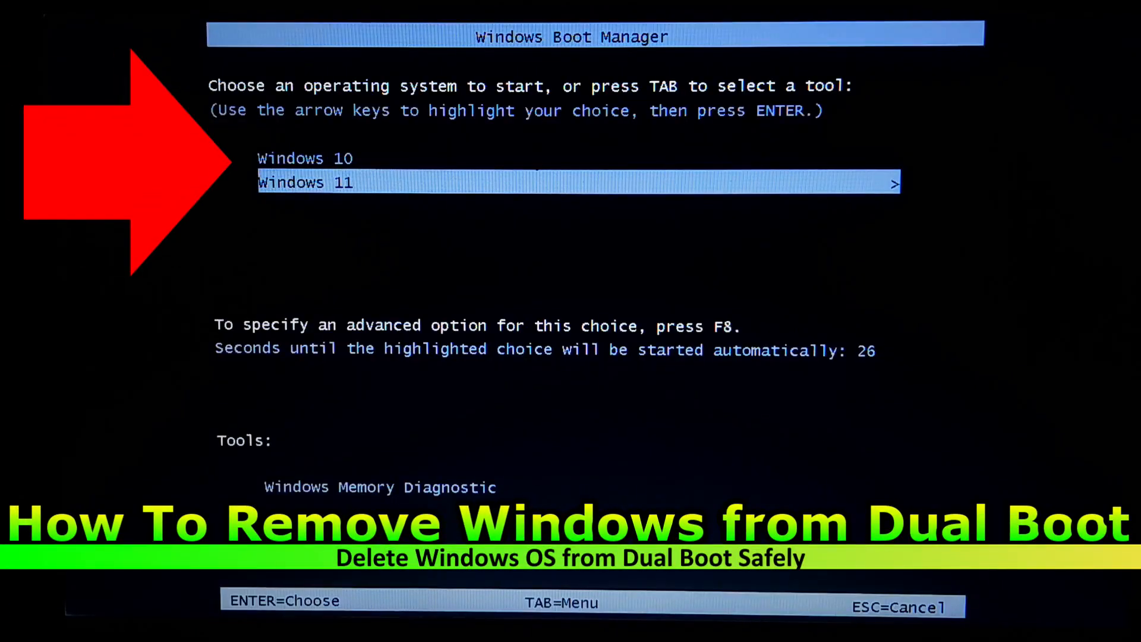
Boot Windows 10 from Windows Boot Manager and sign in to its desktop.
key(Up)
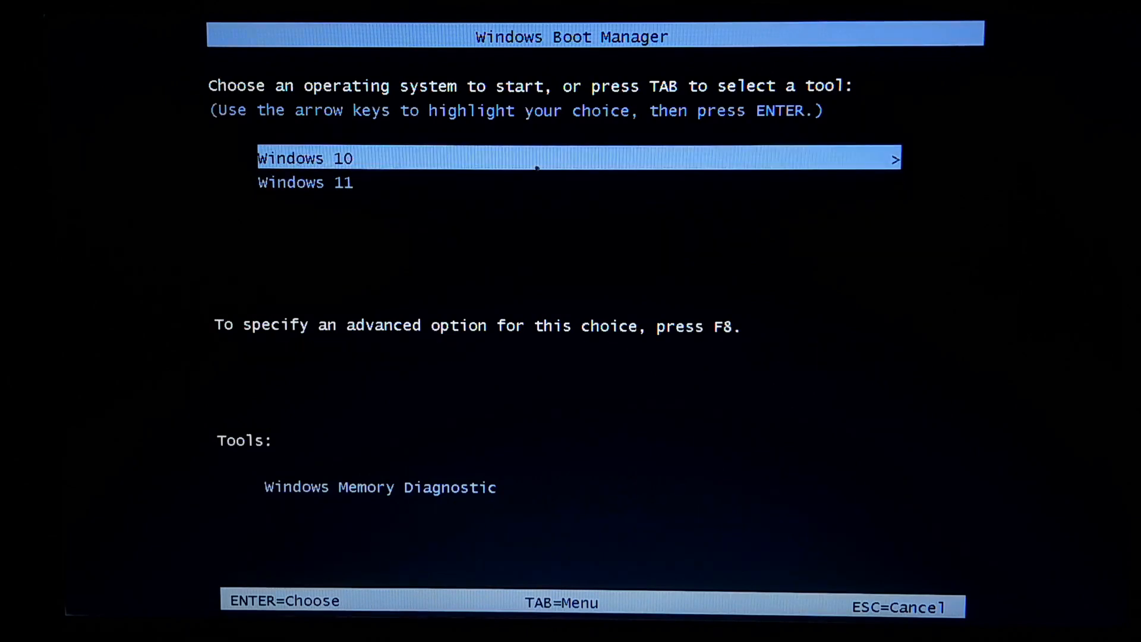
key(enter)
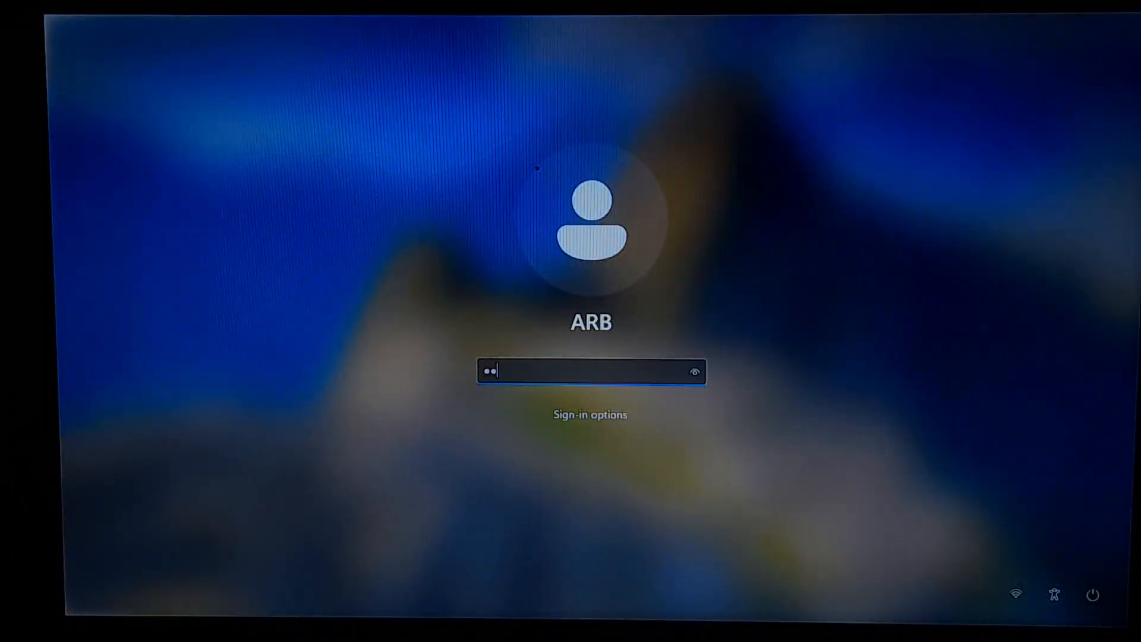
key(Enter)
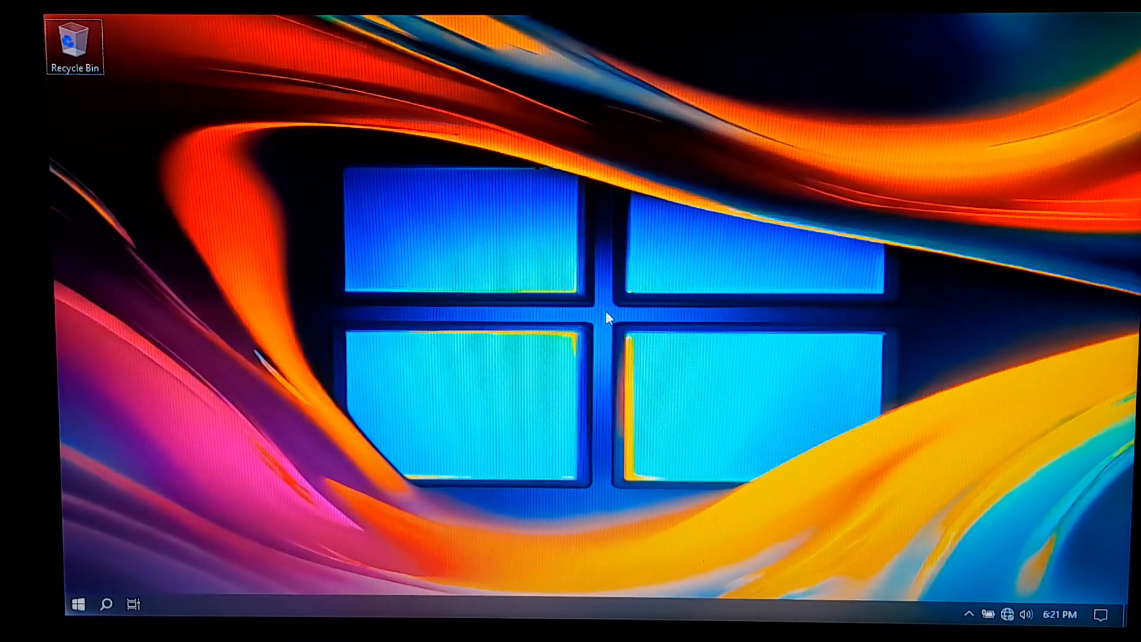
Browse the Windows 10 drives and C: in File Explorer, then restart to the boot menu.
click(132, 604)
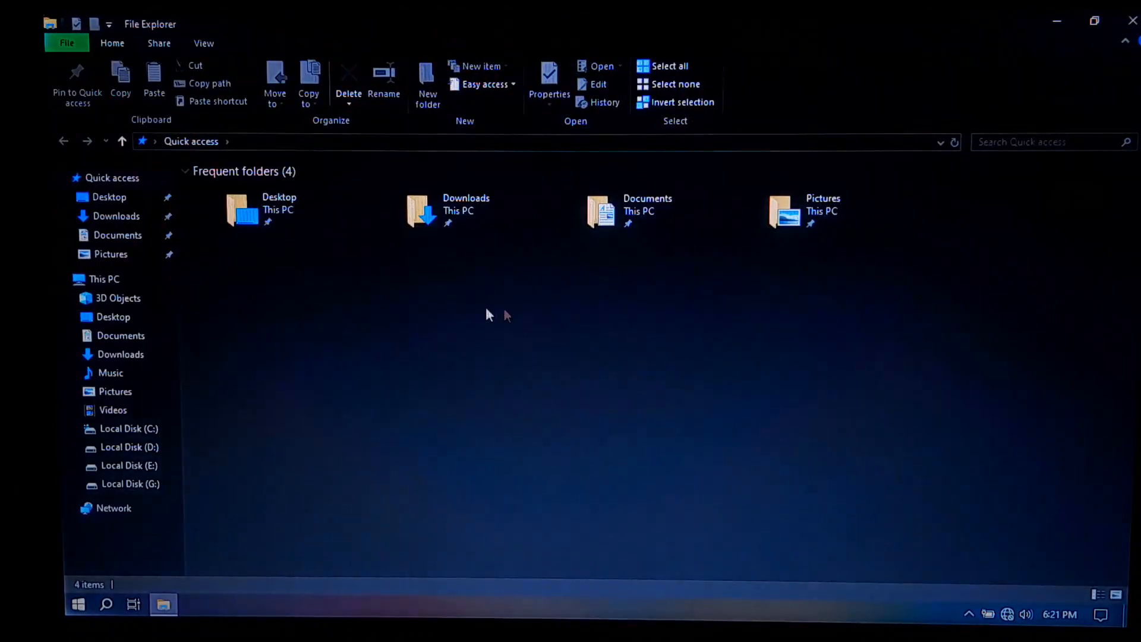
click(105, 278)
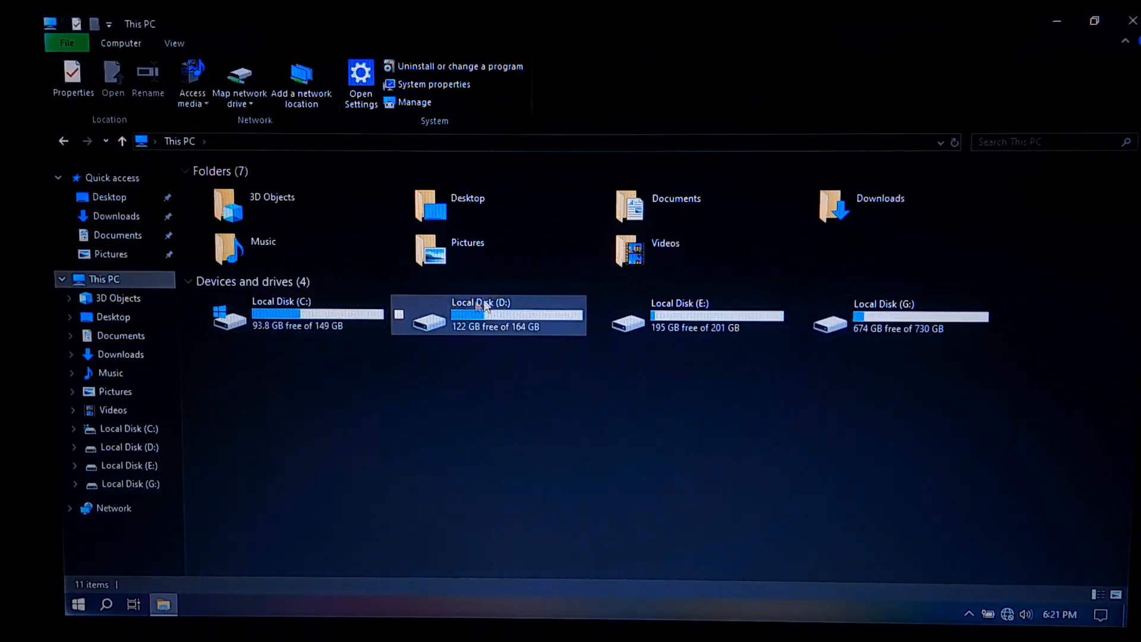
double_click(280, 316)
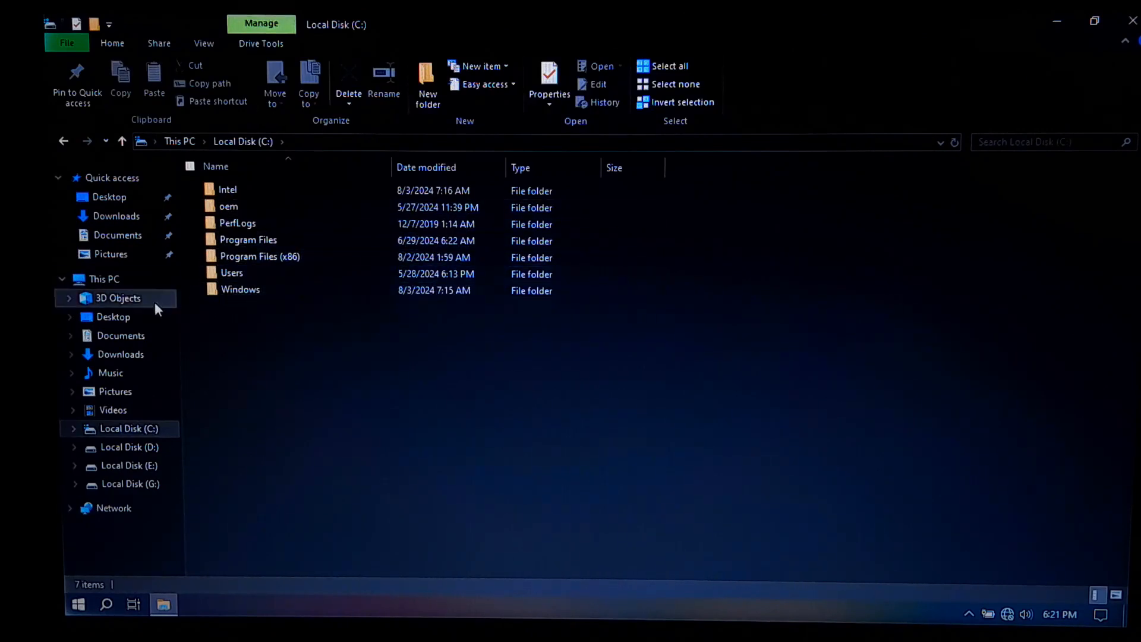
click(104, 278)
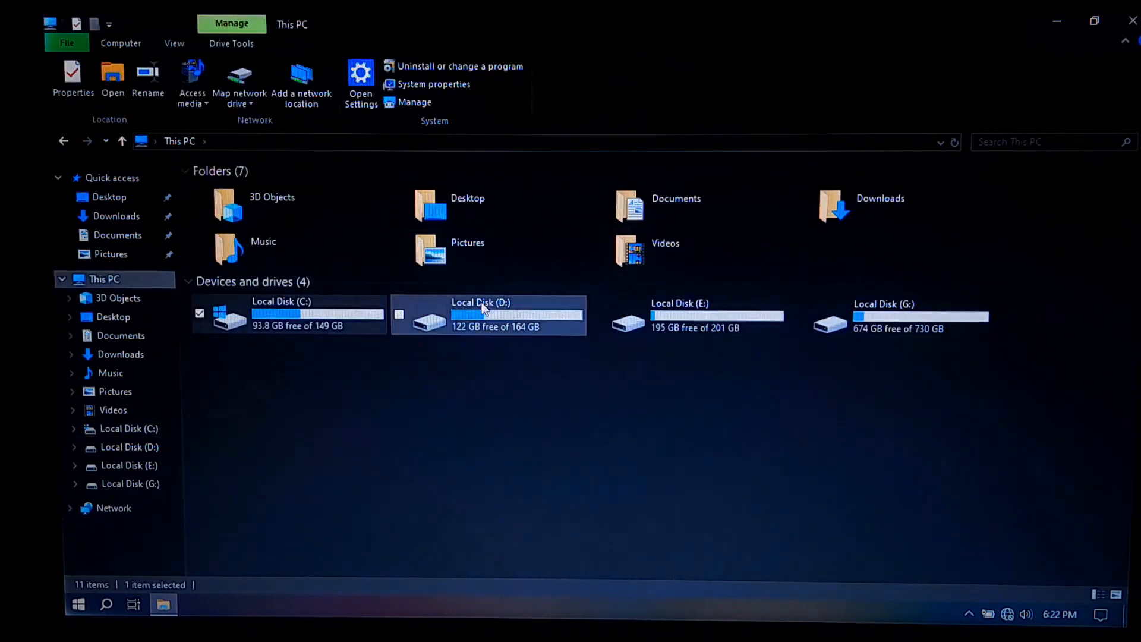
double_click(480, 314)
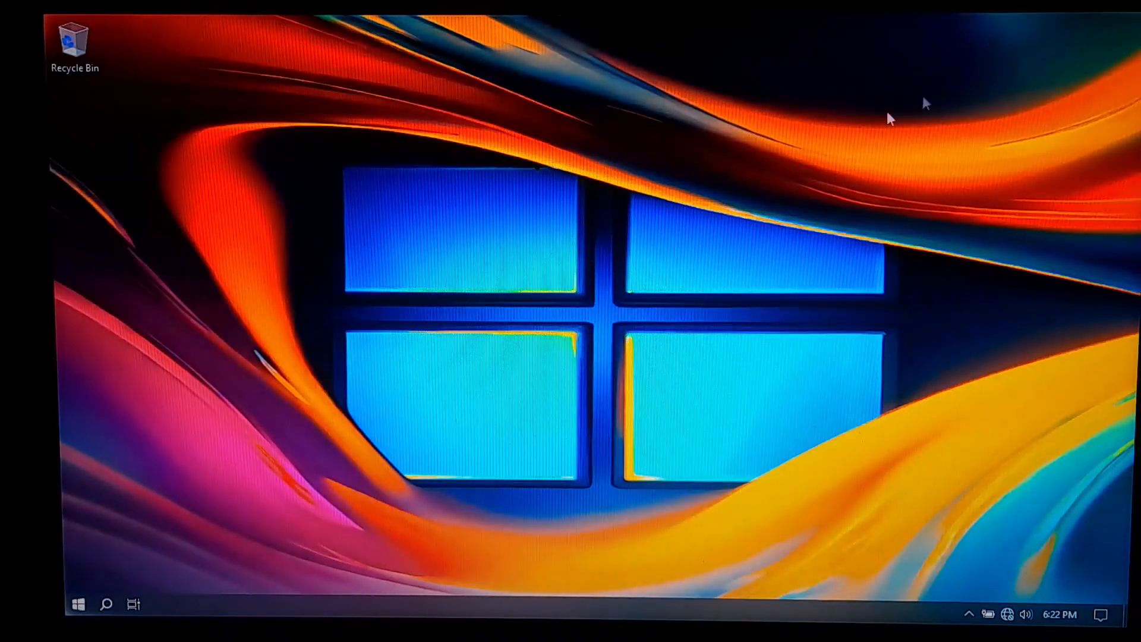
click(78, 604)
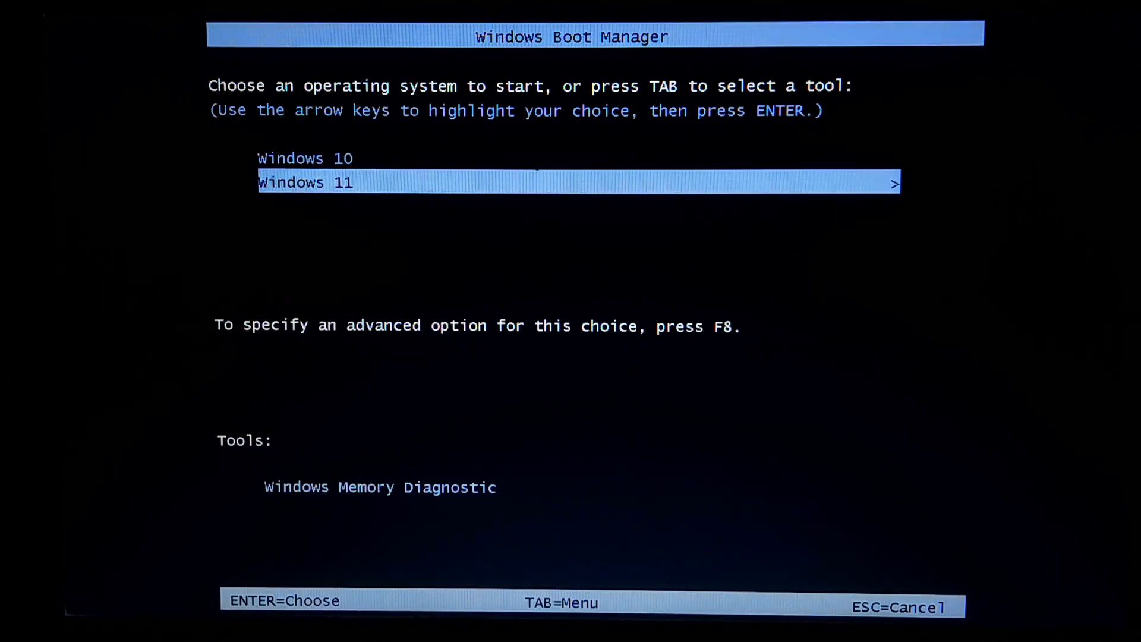
Boot Windows 11 and check its drives, finding the 149 GB Windows 10 partition as D:.
key(enter)
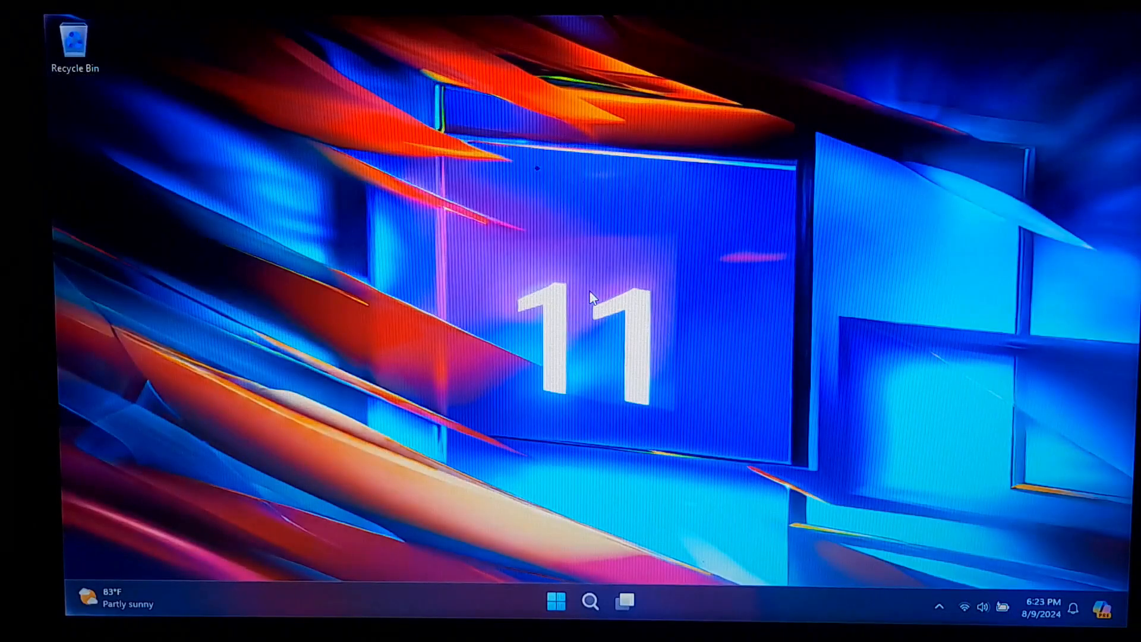
click(624, 601)
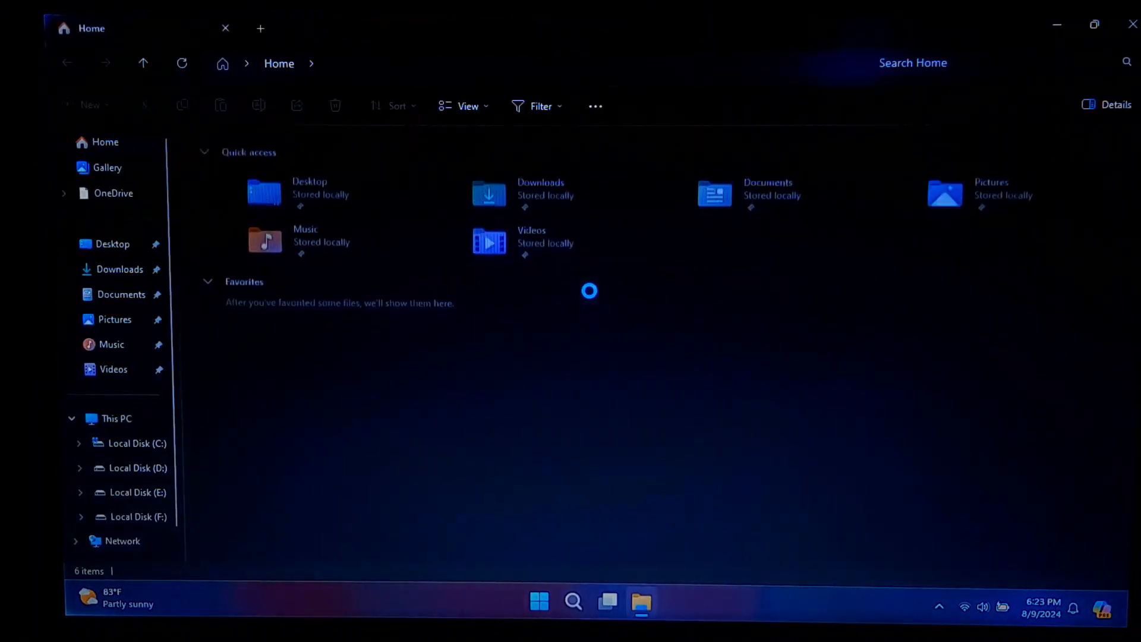
click(116, 417)
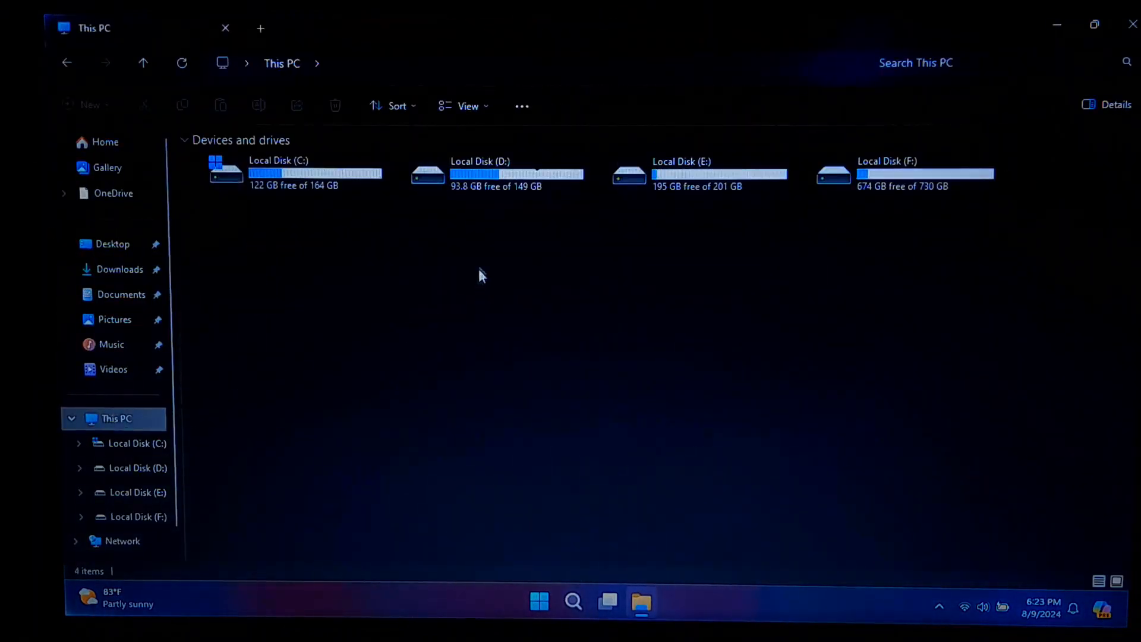
double_click(278, 172)
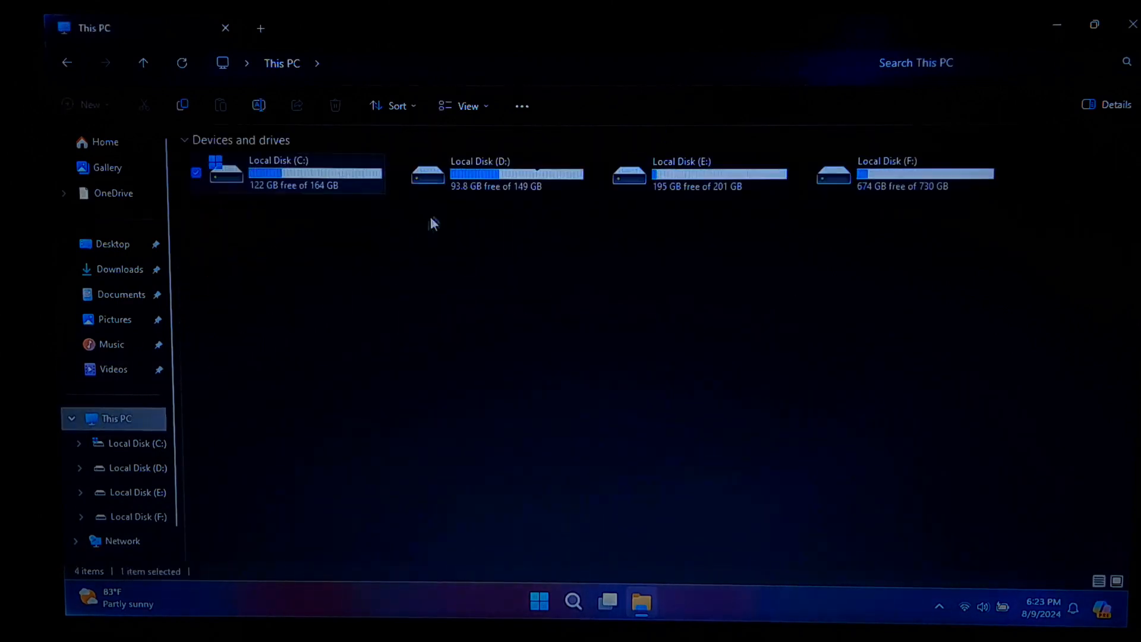
click(487, 173)
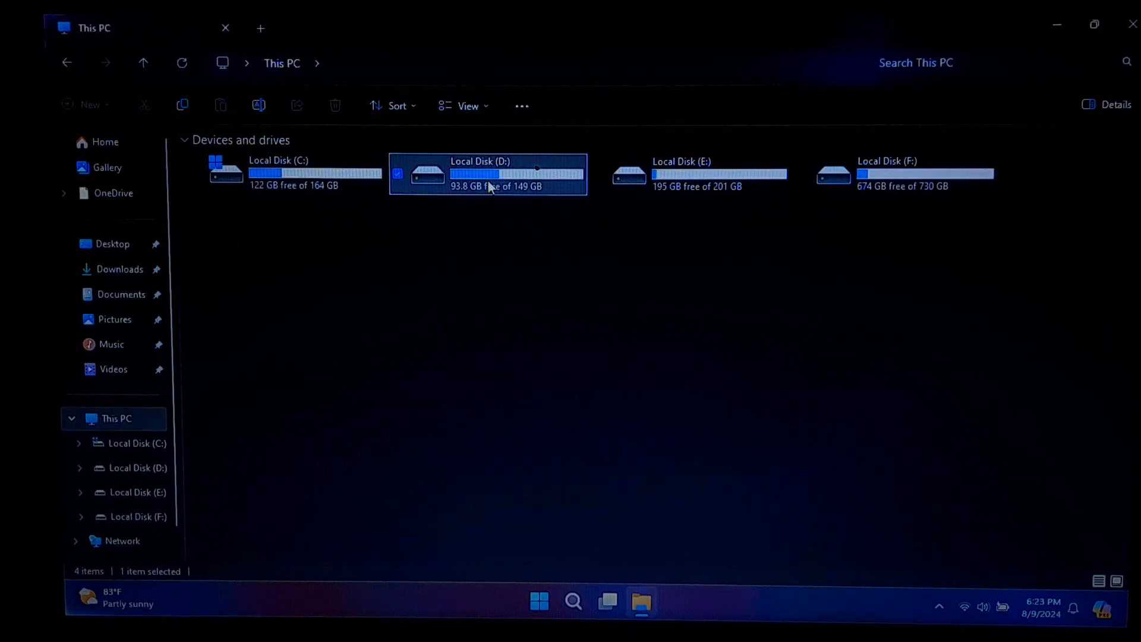
double_click(487, 173)
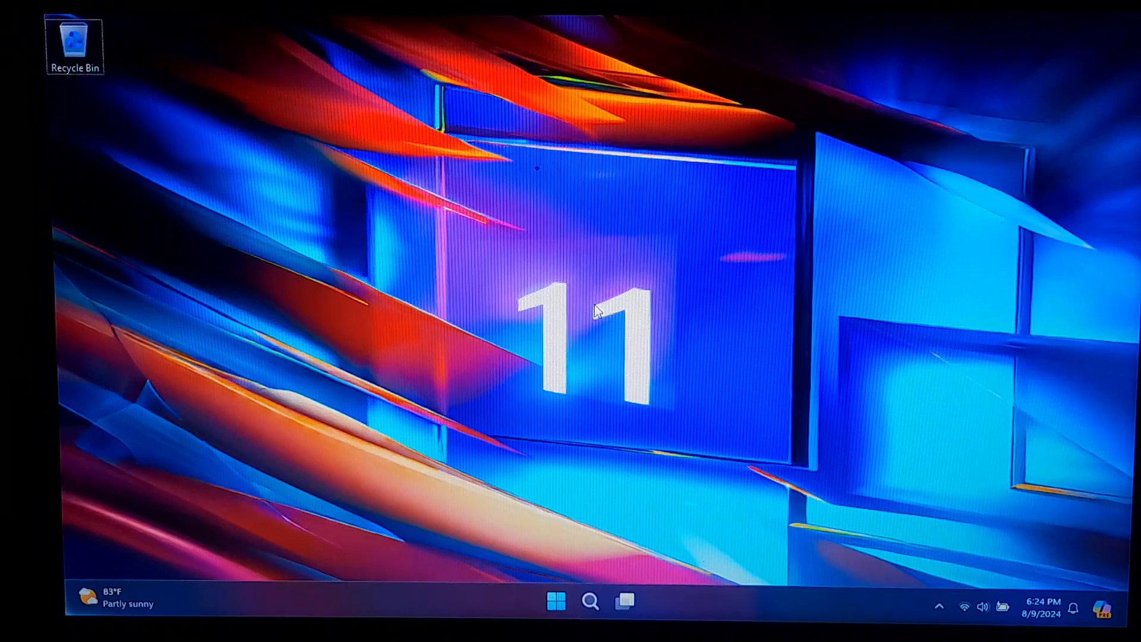
In msconfig's Boot list, delete the Windows 10 entry, keep a 5-second timeout, and apply.
text(msconfig)
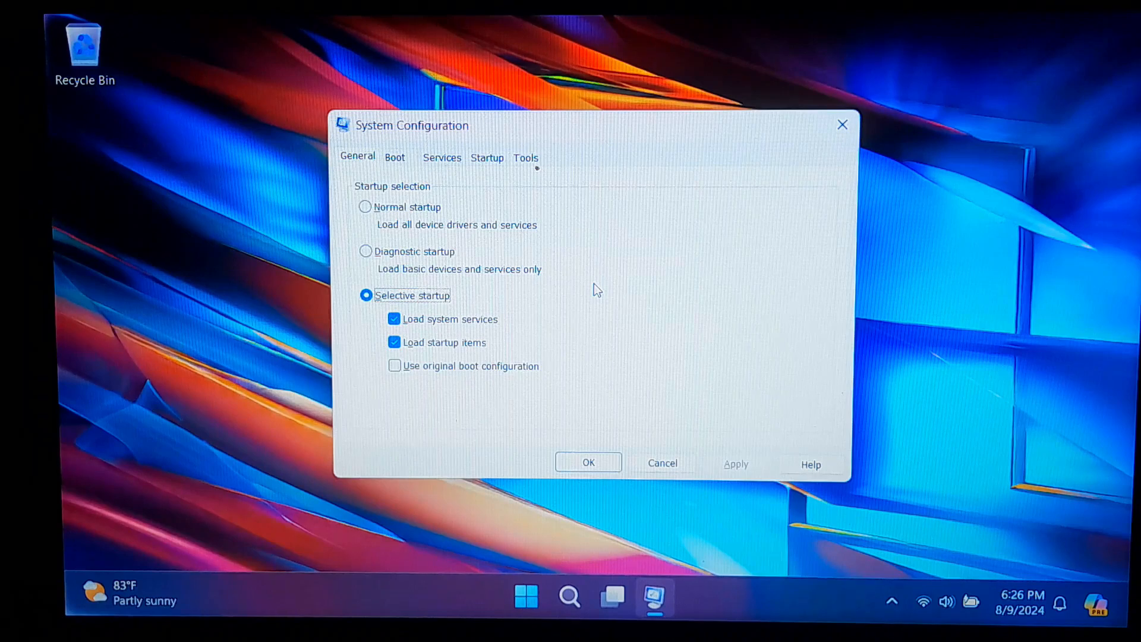
mouse_move(398, 164)
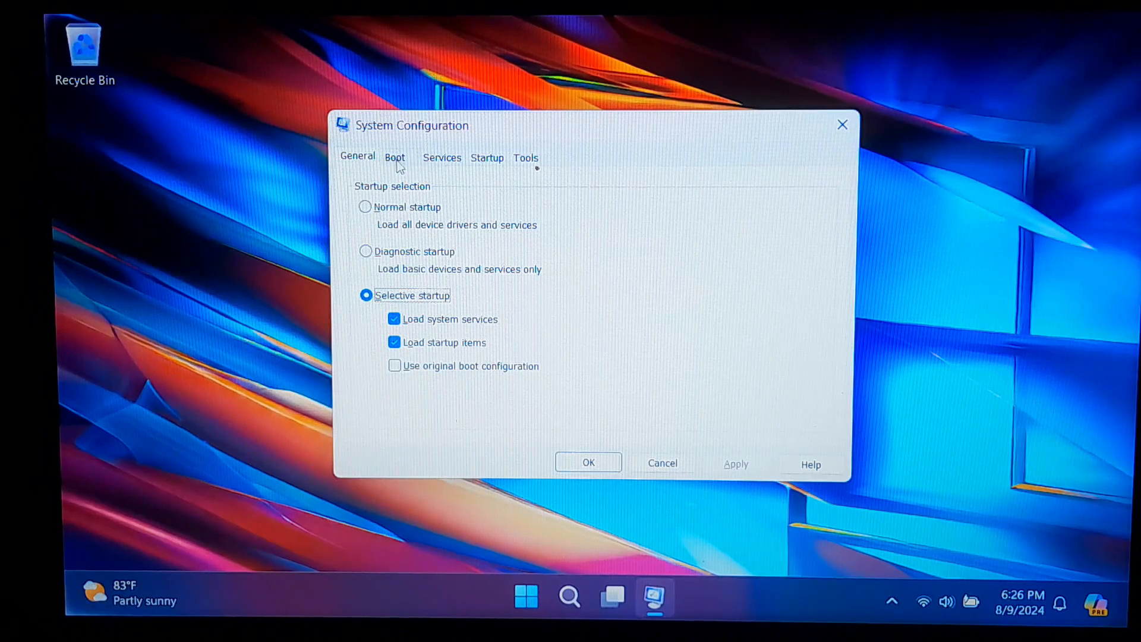
click(395, 157)
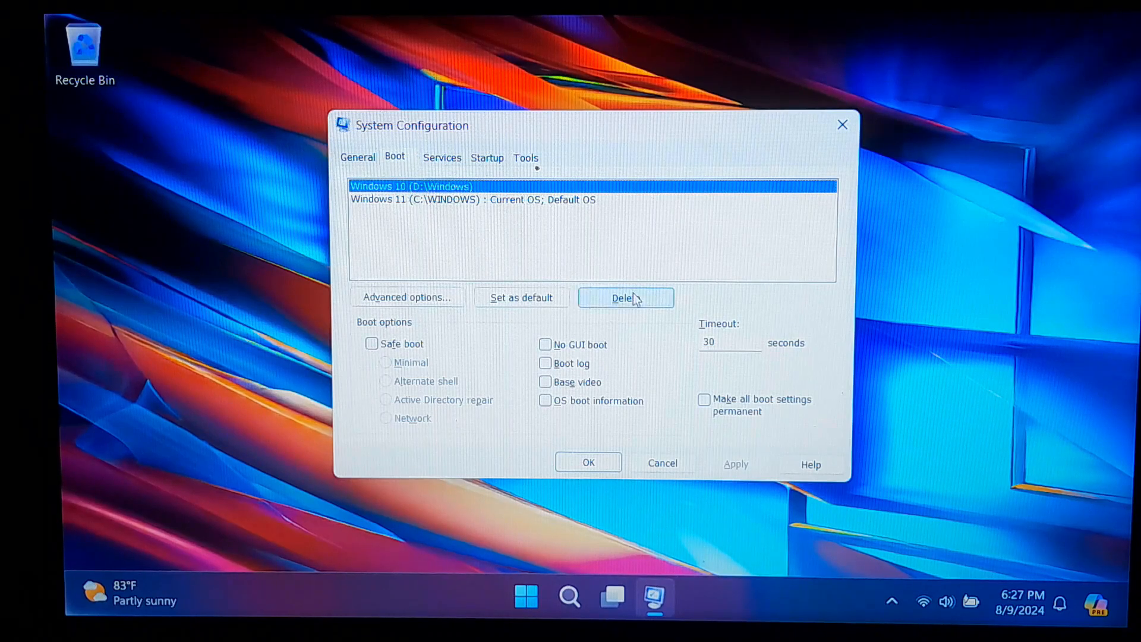
click(625, 297)
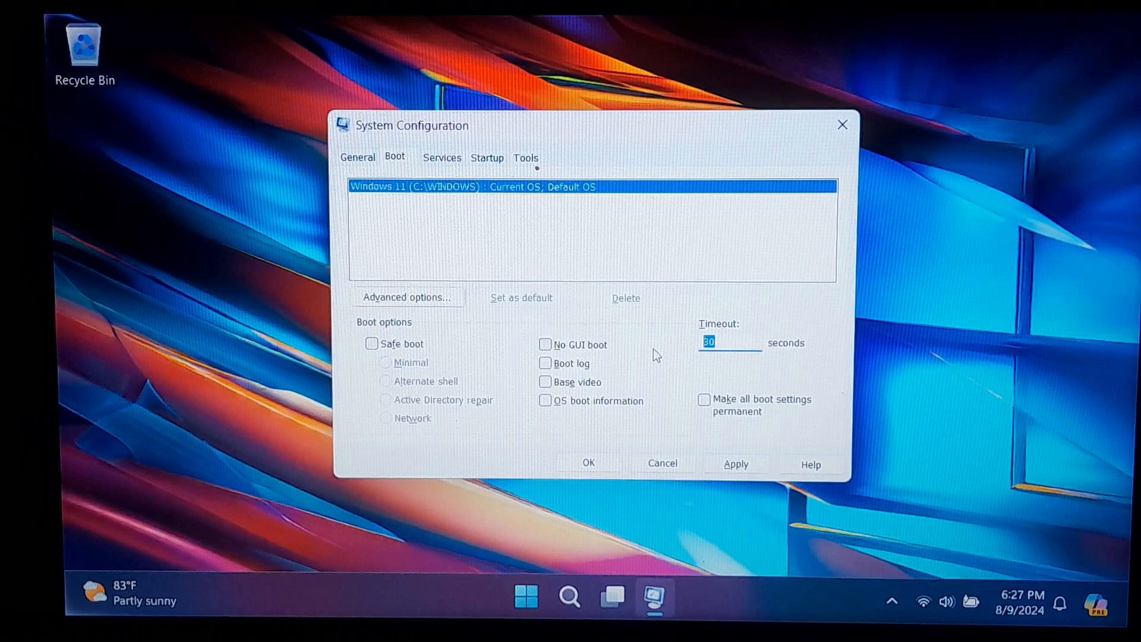
text(5)
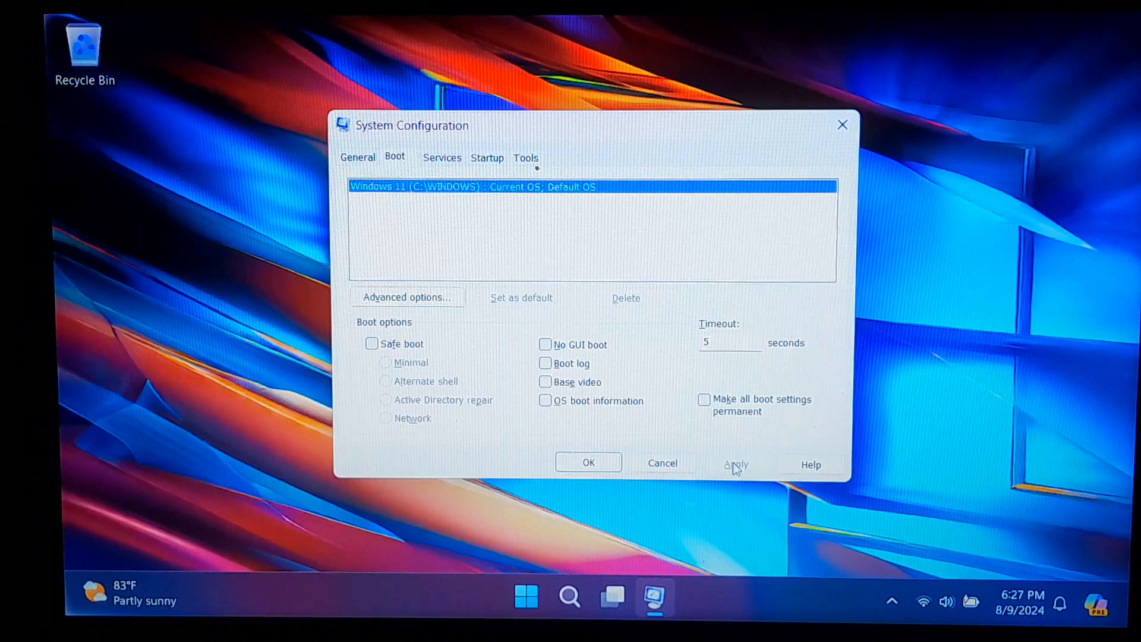
click(734, 464)
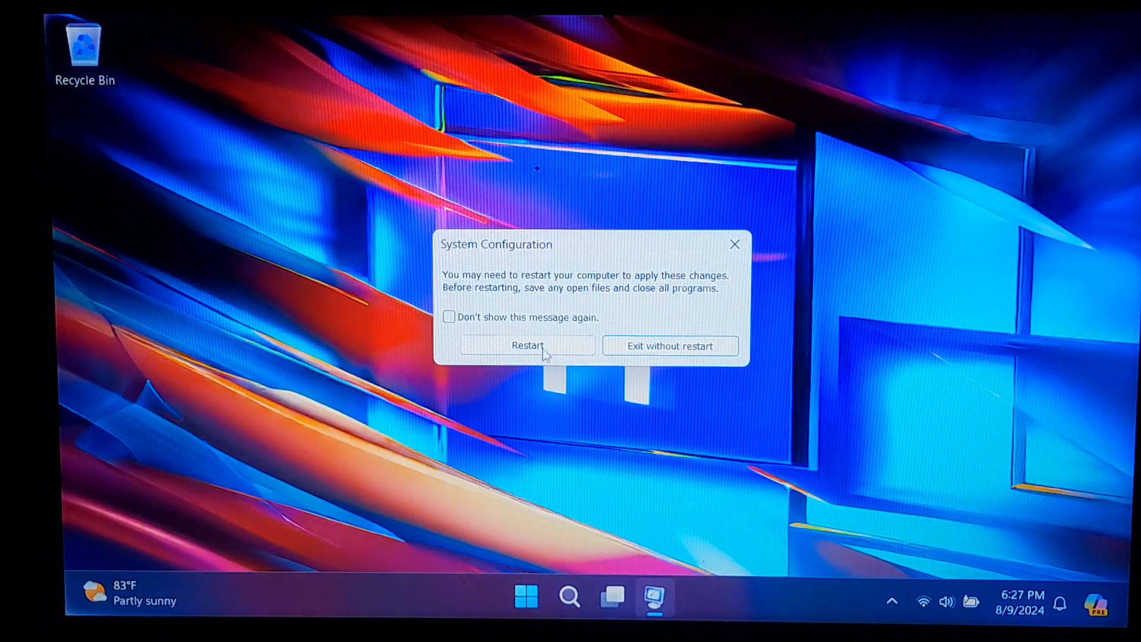
Restart to apply the change and boot Windows 11, now the only boot menu entry.
click(527, 346)
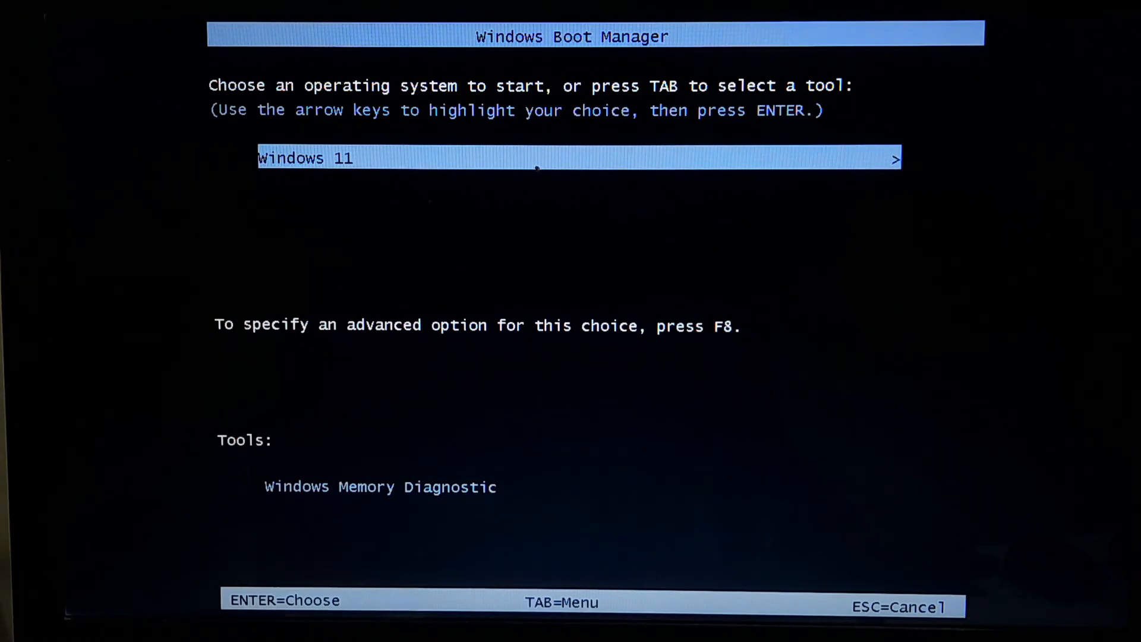
key(enter)
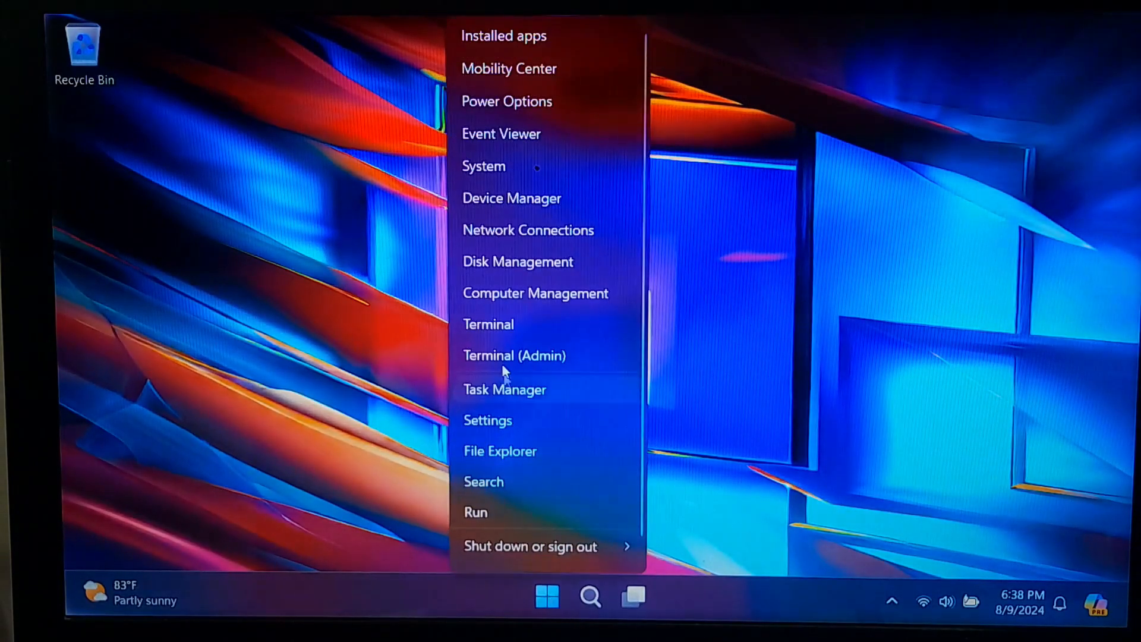
Delete the 149.98 GB D: volume in Disk Management, leaving 299.99 GB unallocated on Disk 0.
click(517, 261)
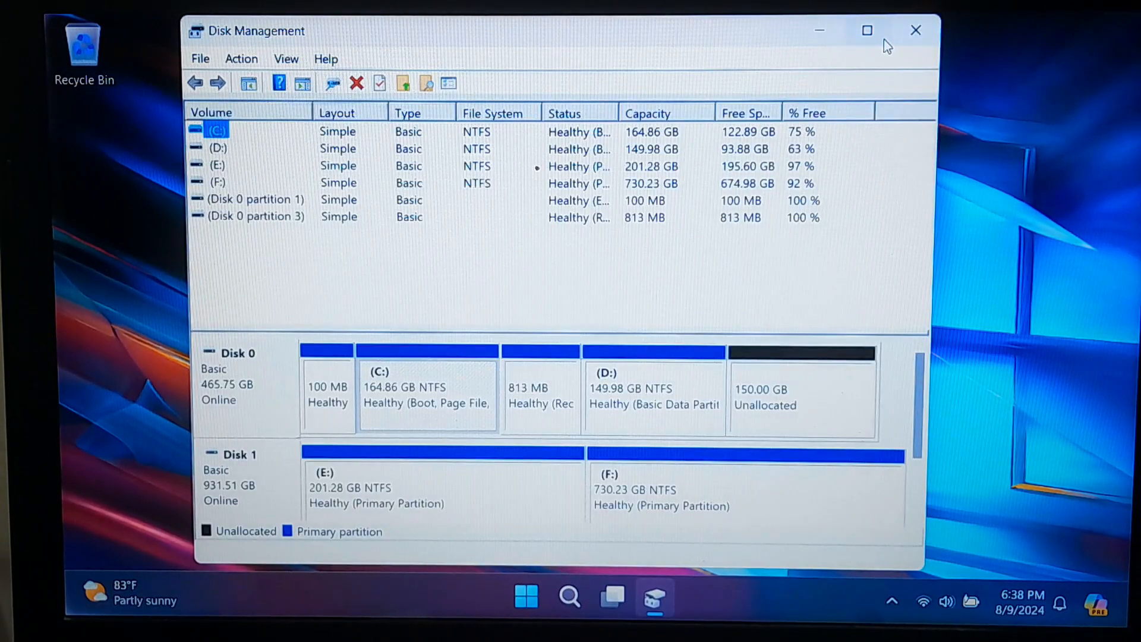
click(866, 31)
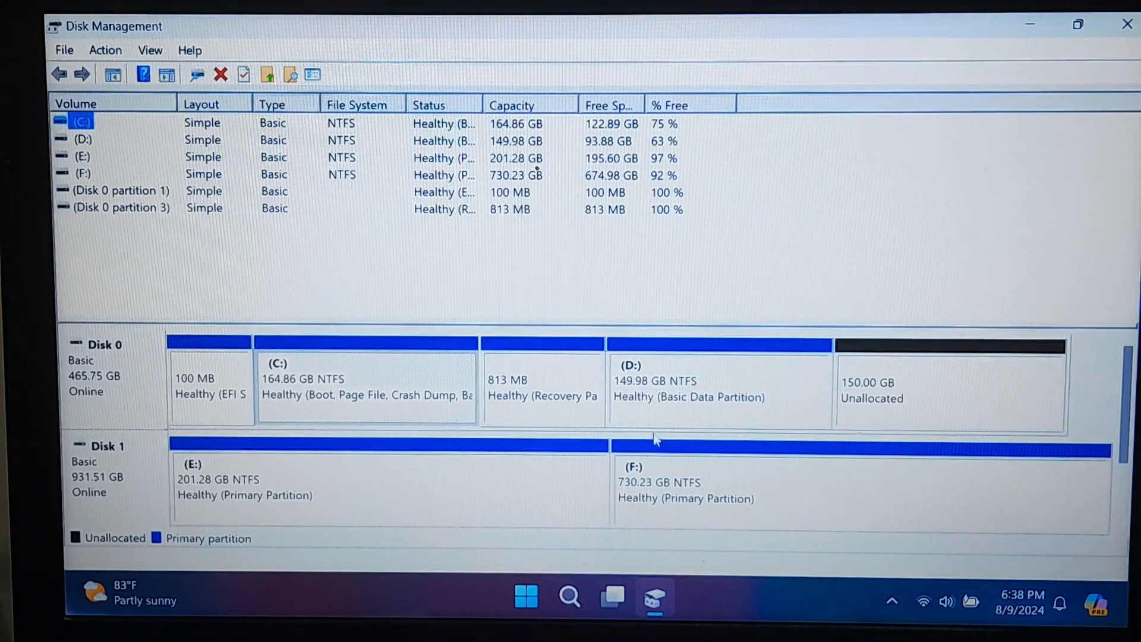
click(717, 385)
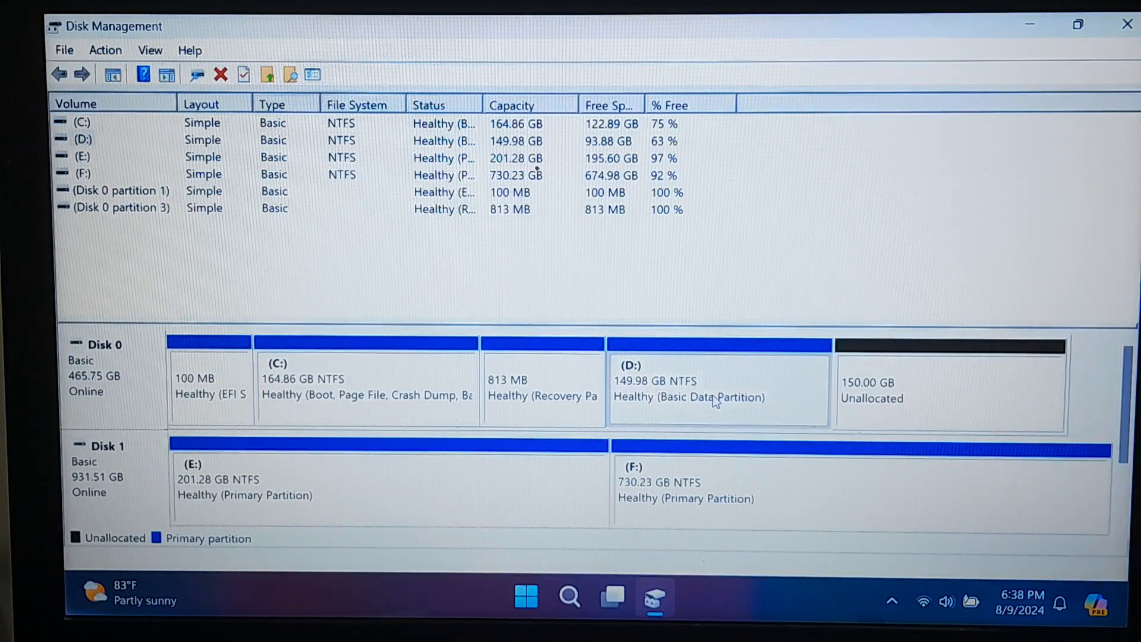
right_click(717, 390)
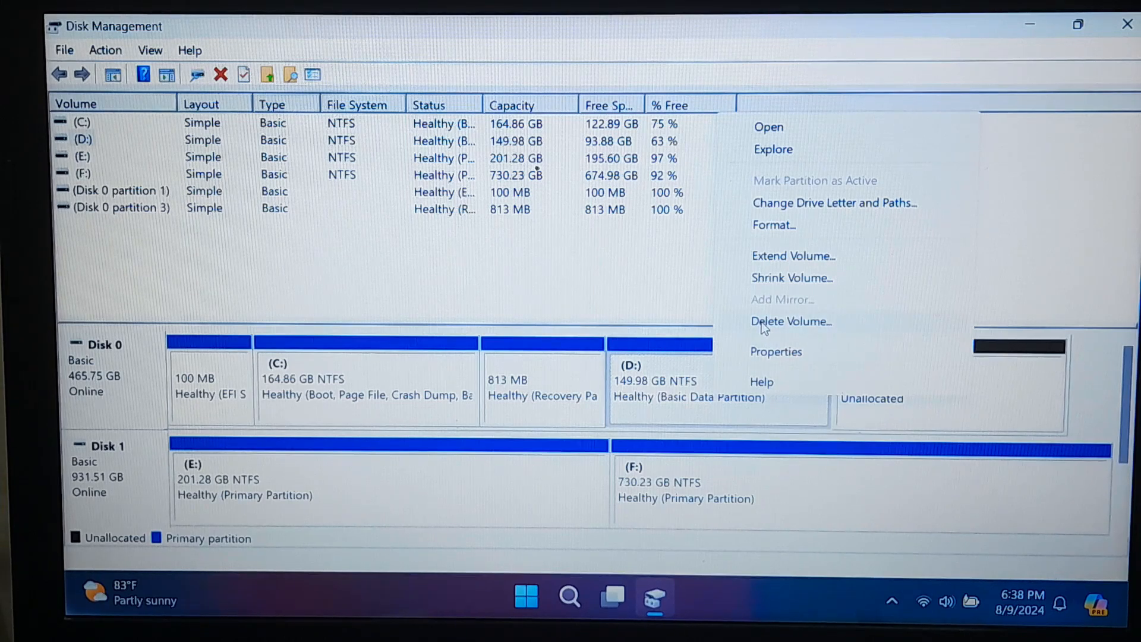
click(790, 321)
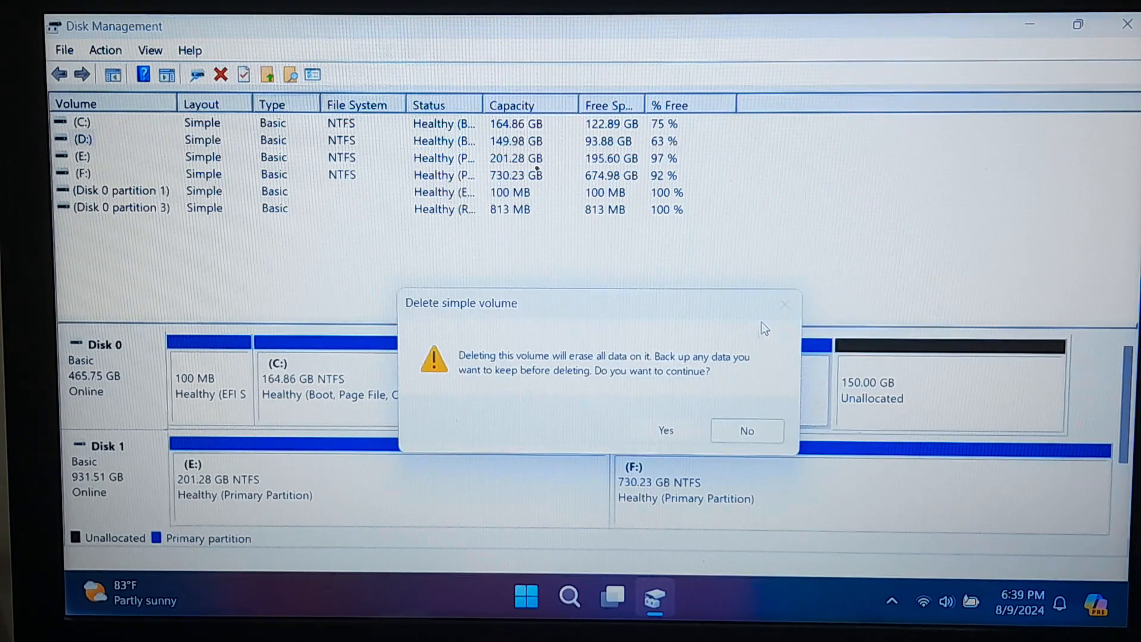
click(663, 430)
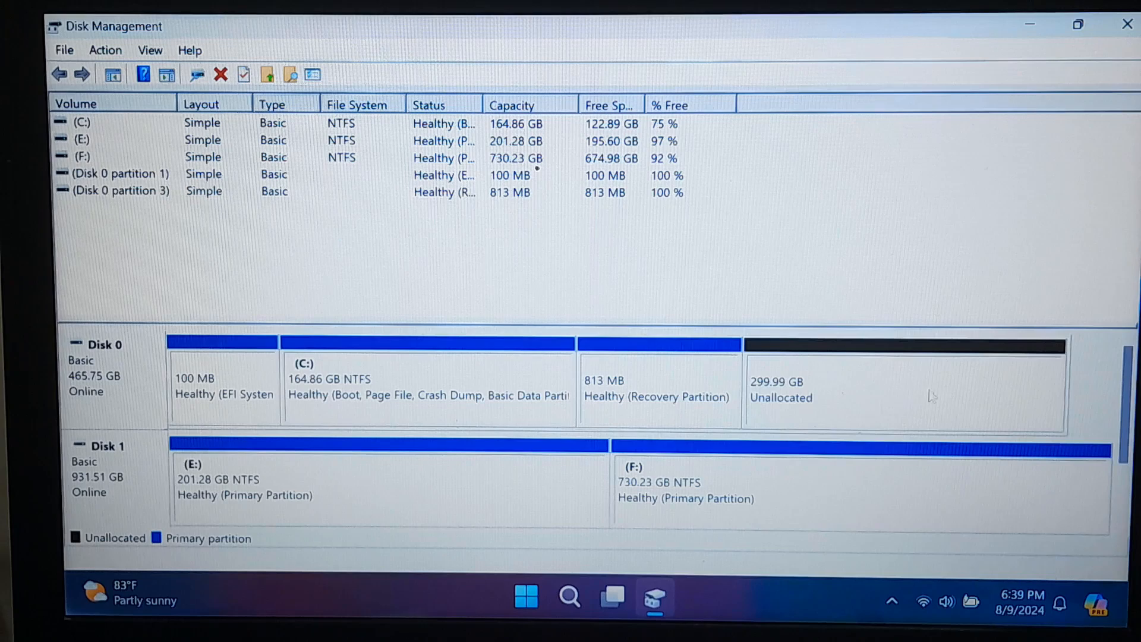
mouse_move(857, 406)
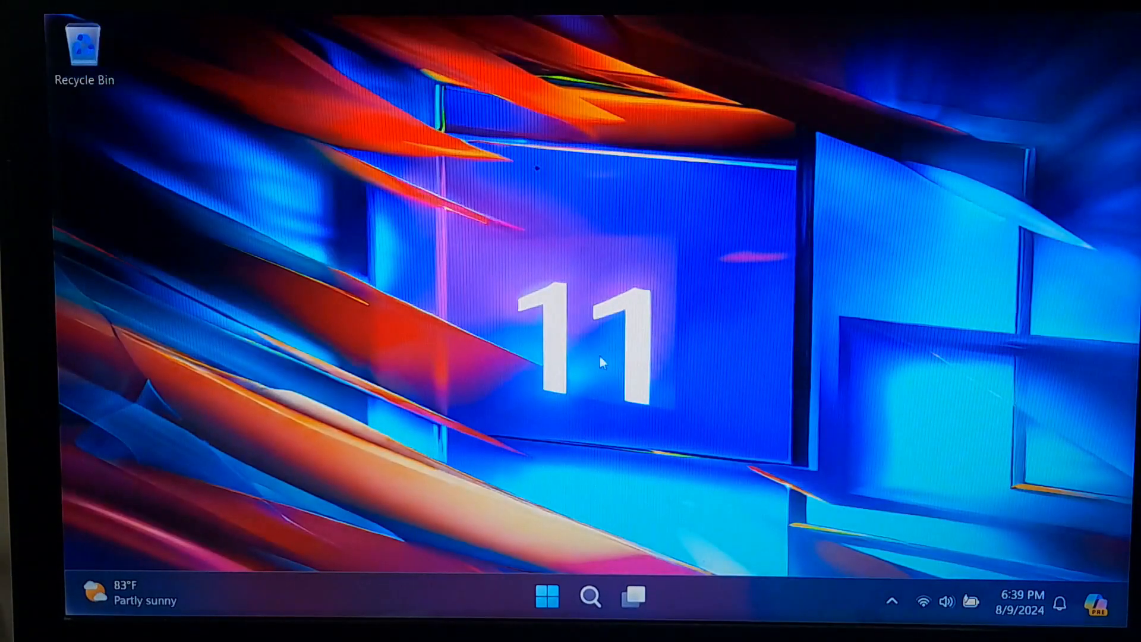
mouse_move(587, 331)
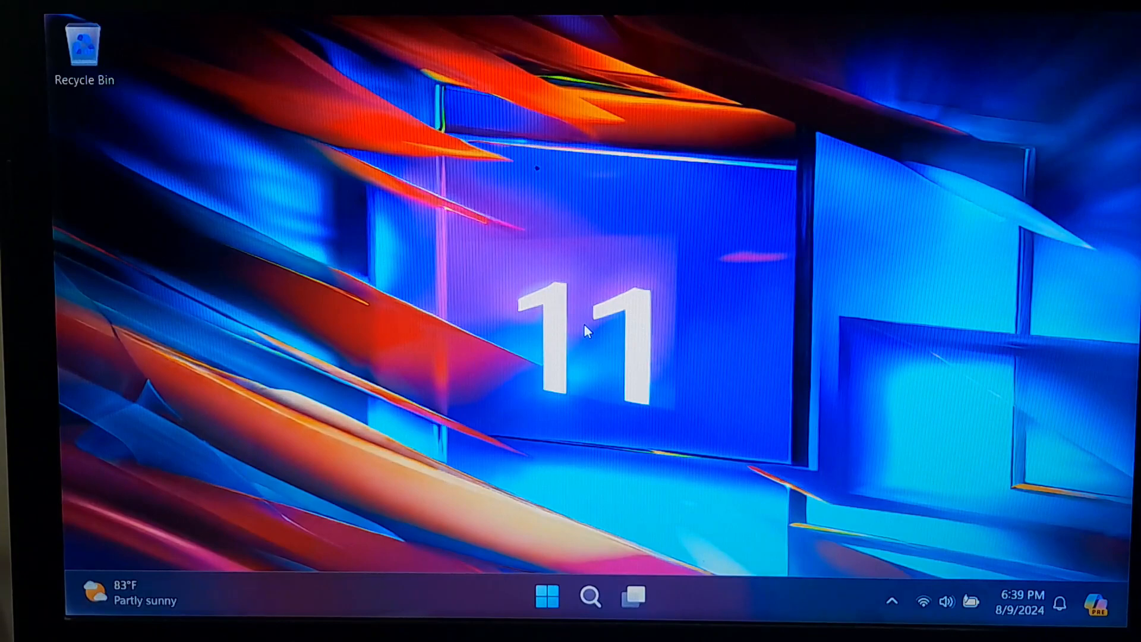
Restart Windows 11 from the Start menu's power options.
click(548, 596)
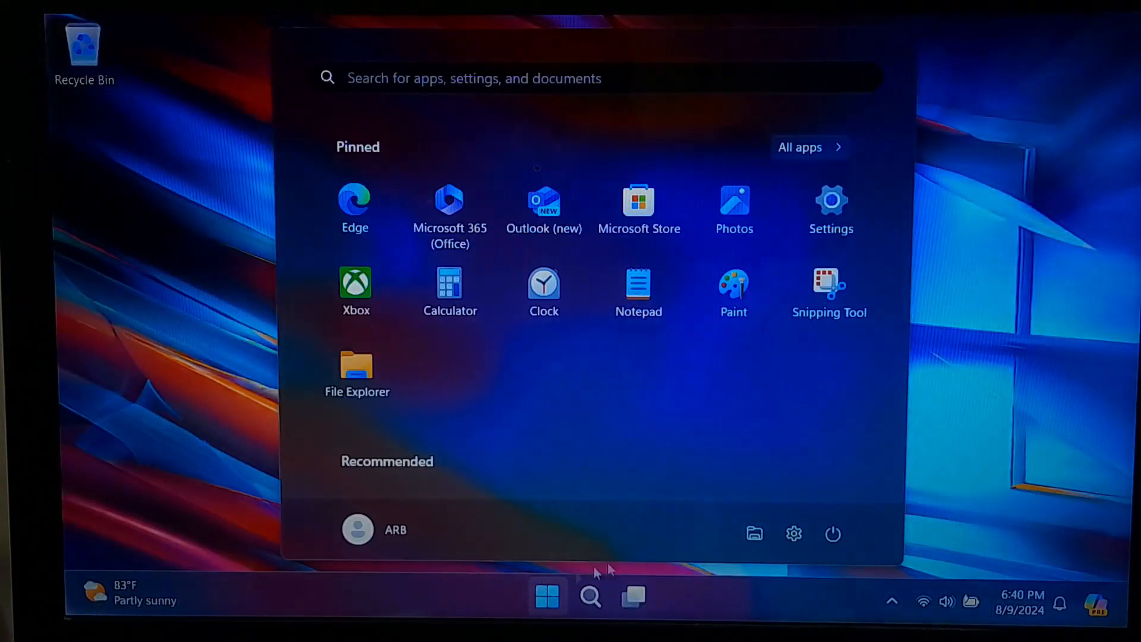
click(832, 534)
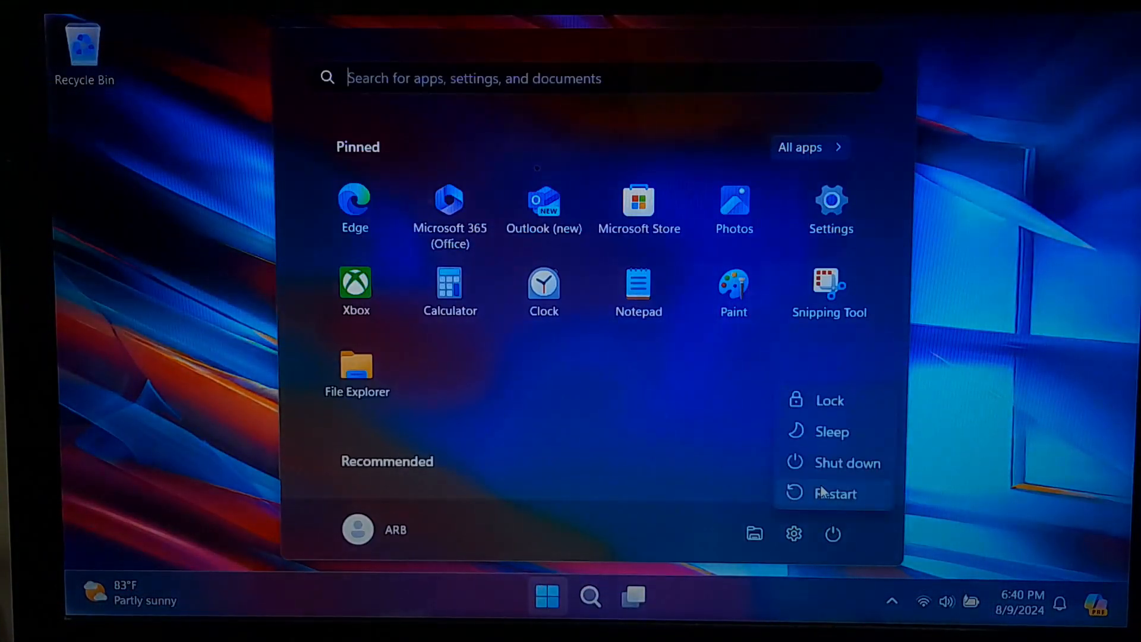
click(836, 493)
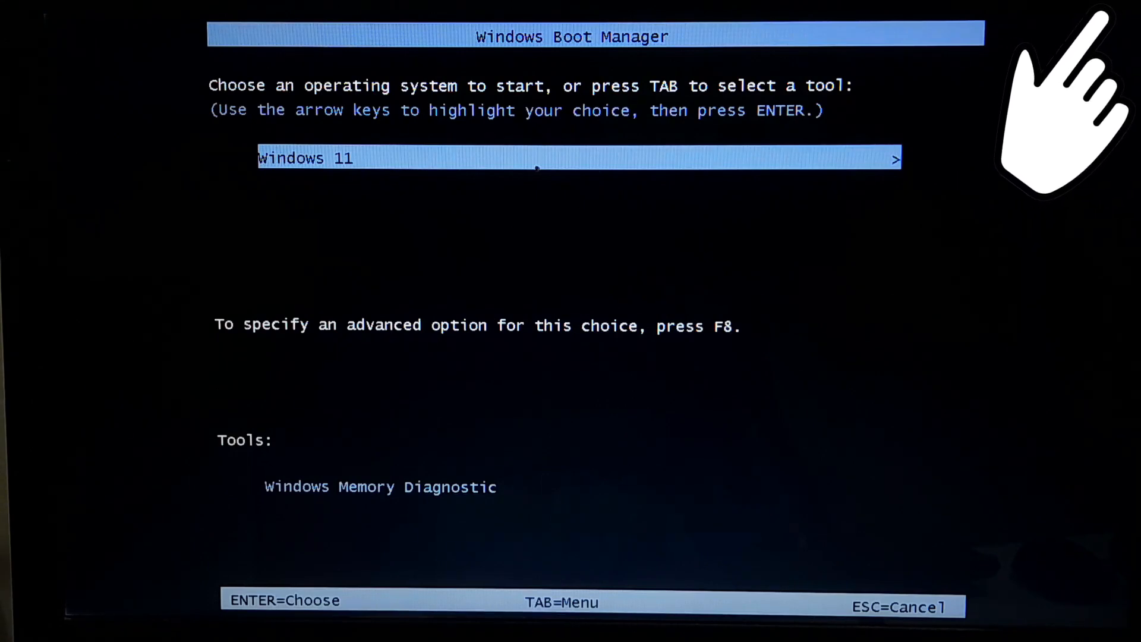
Boot Windows 11 from the boot menu's single remaining entry to its desktop.
key(enter)
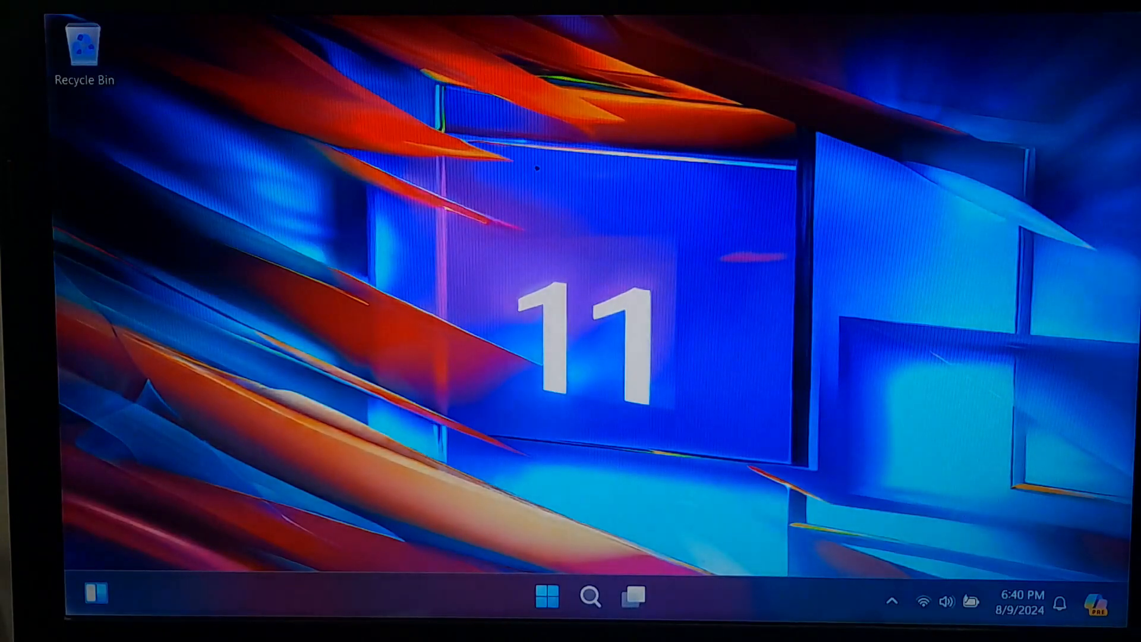
click(589, 596)
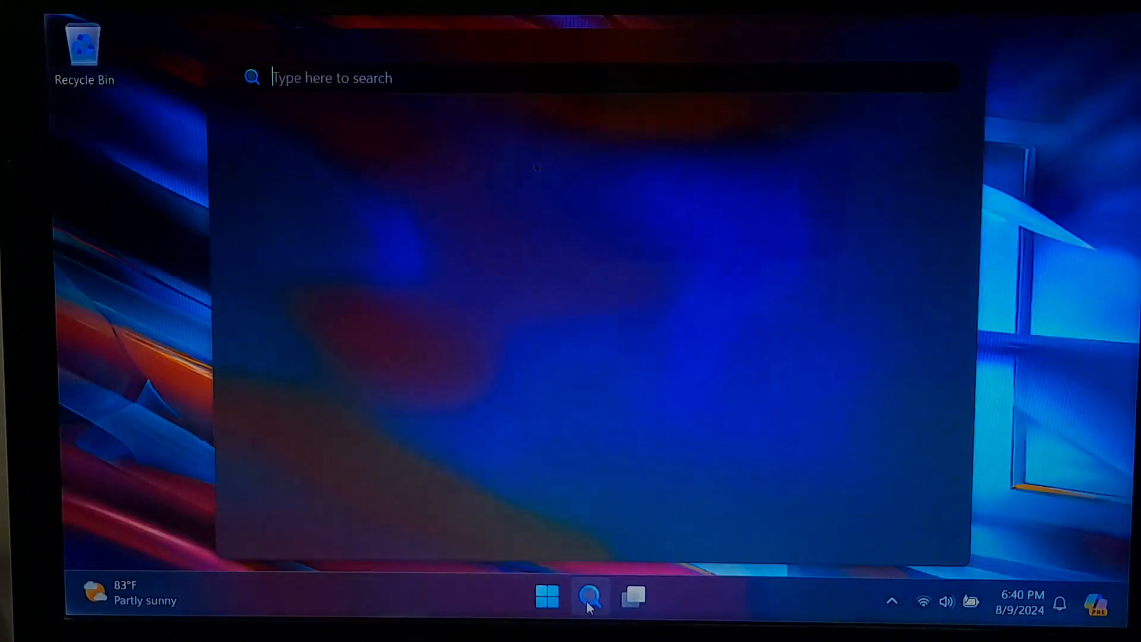
click(590, 595)
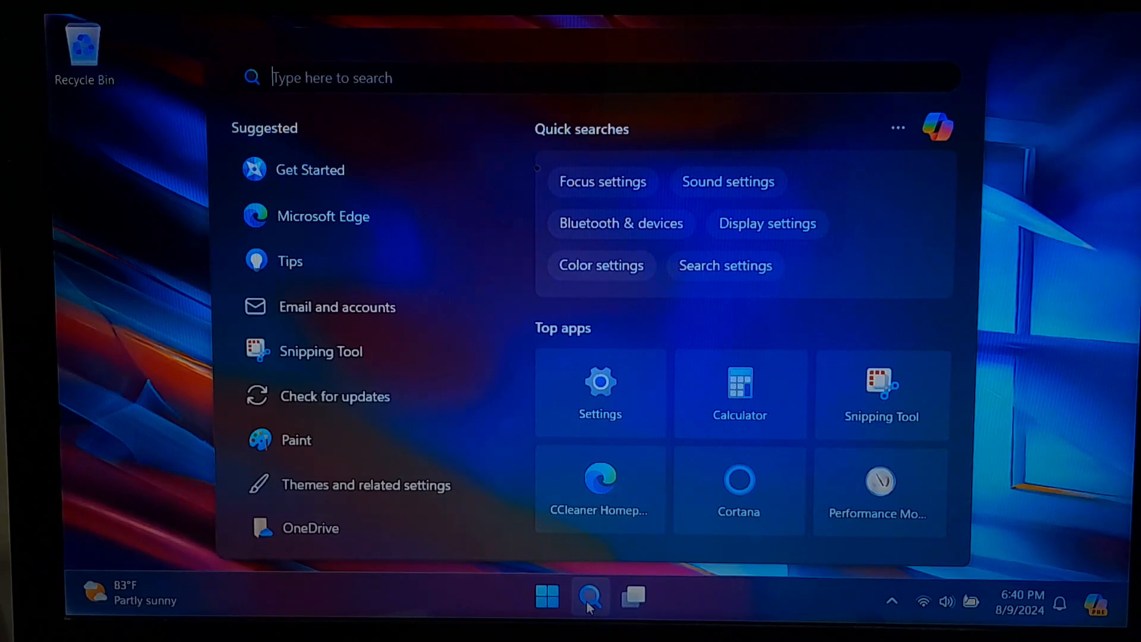
click(590, 597)
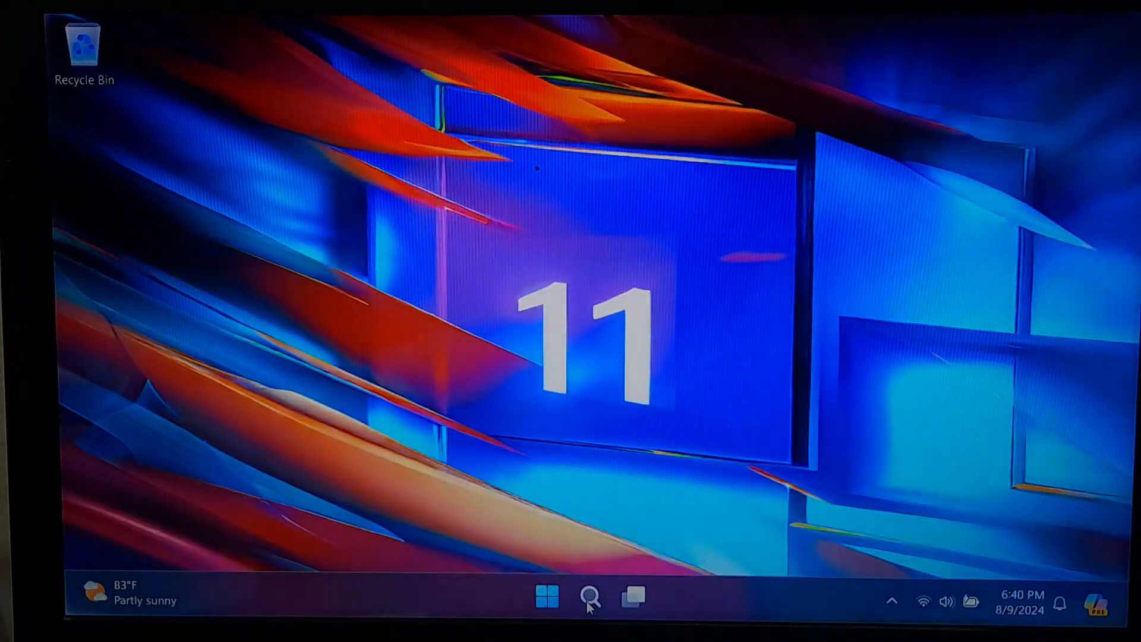